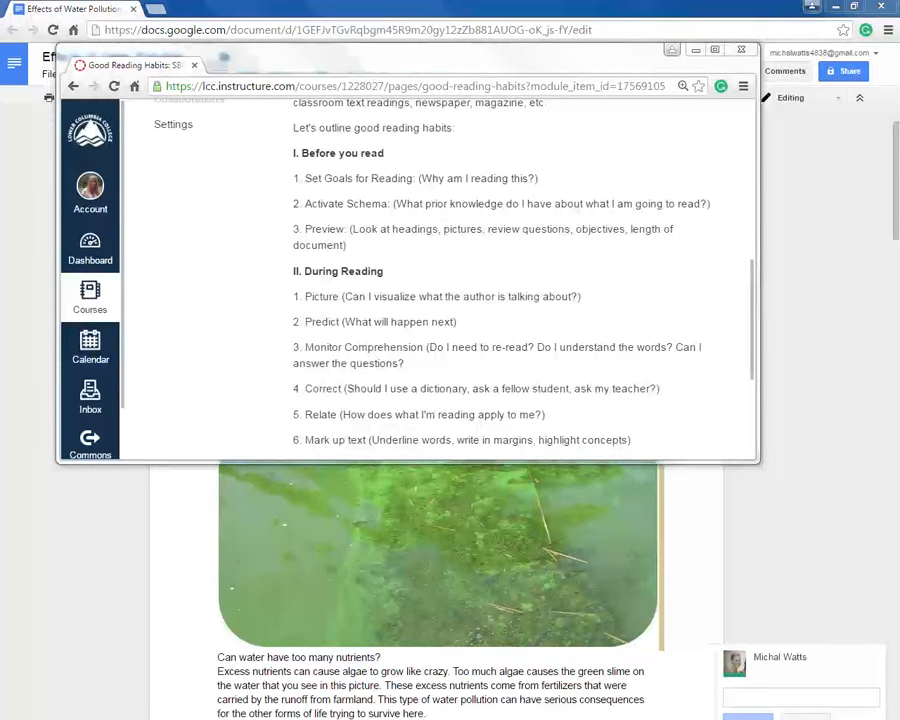
mouse_move(482, 140)
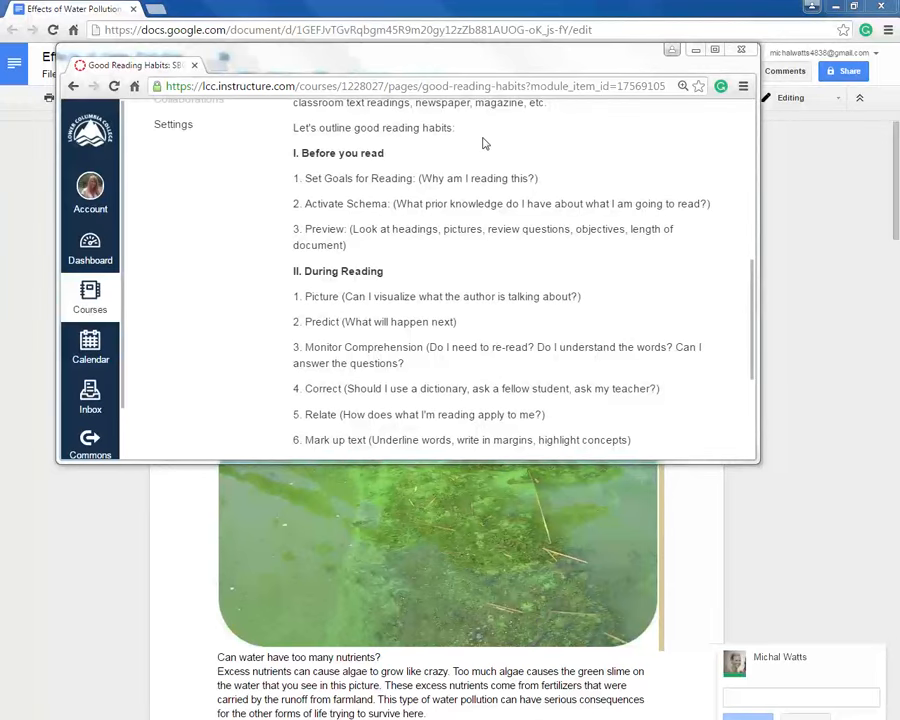
mouse_move(402, 212)
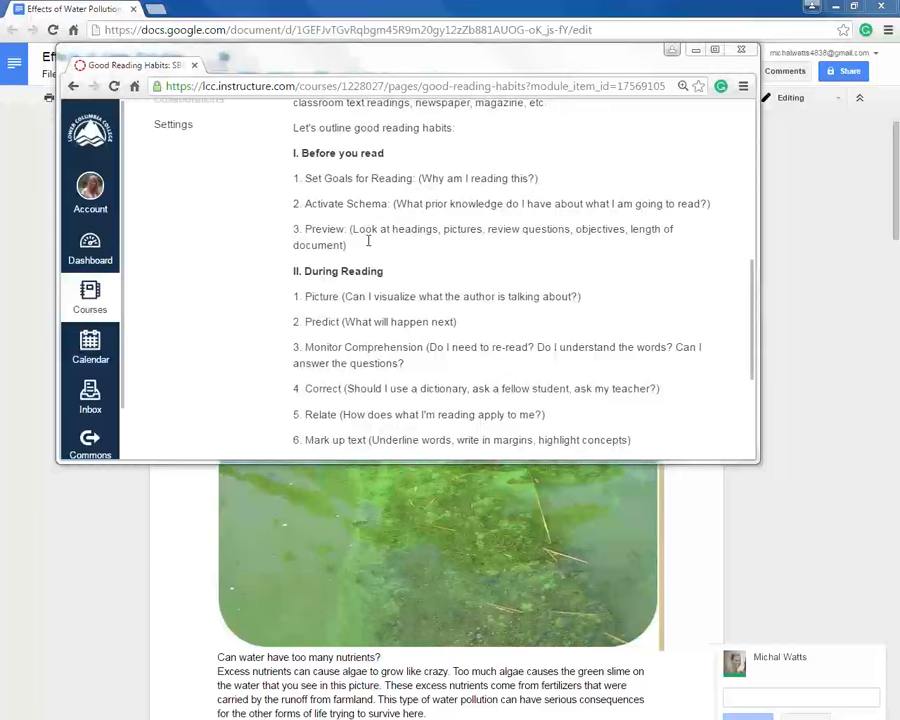
mouse_move(404, 280)
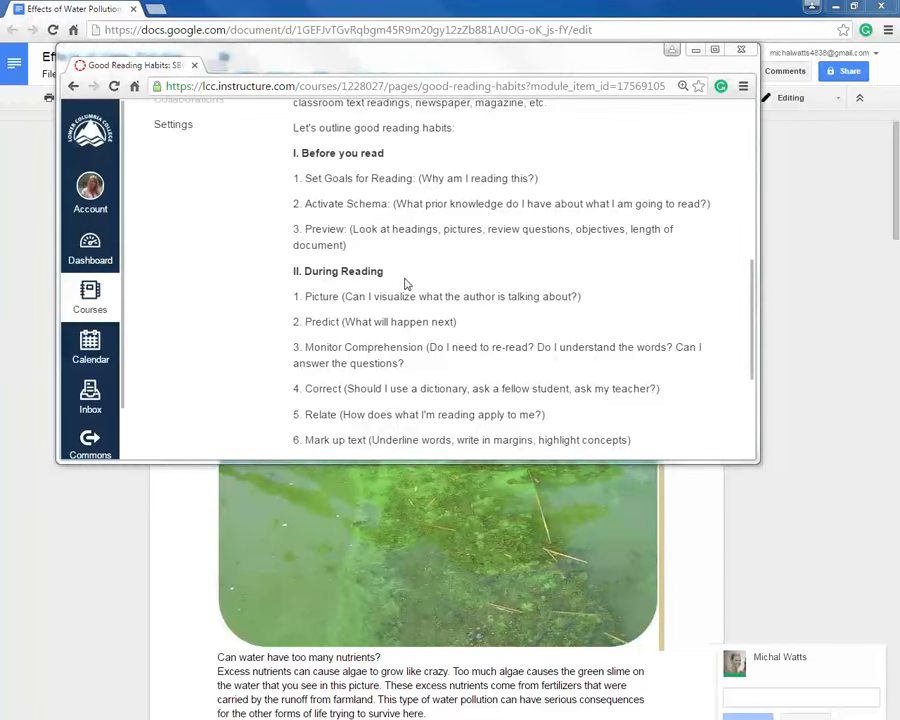
mouse_move(428, 342)
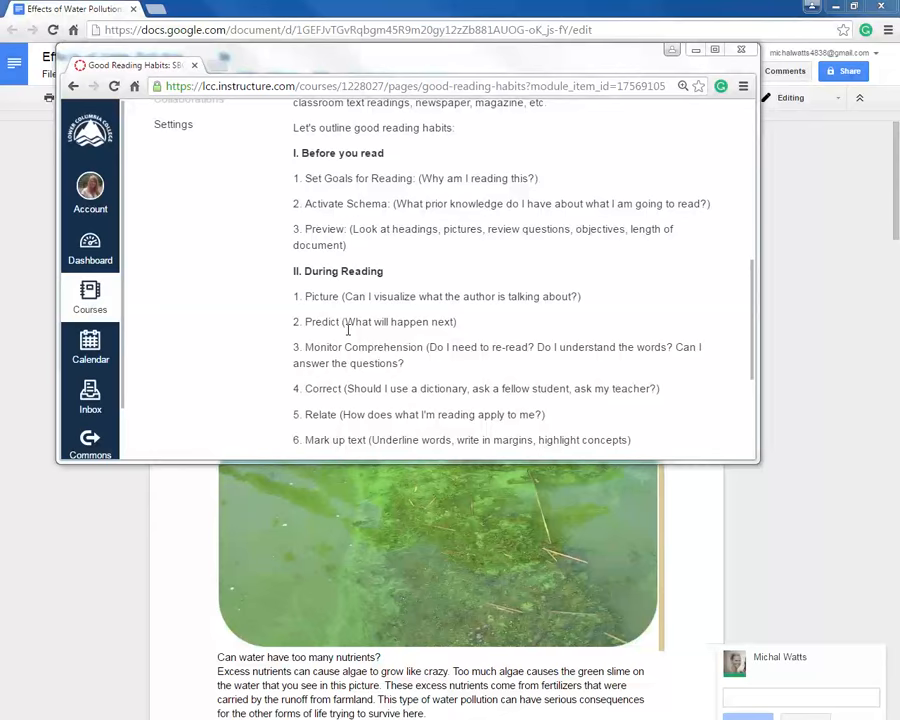
mouse_move(398, 364)
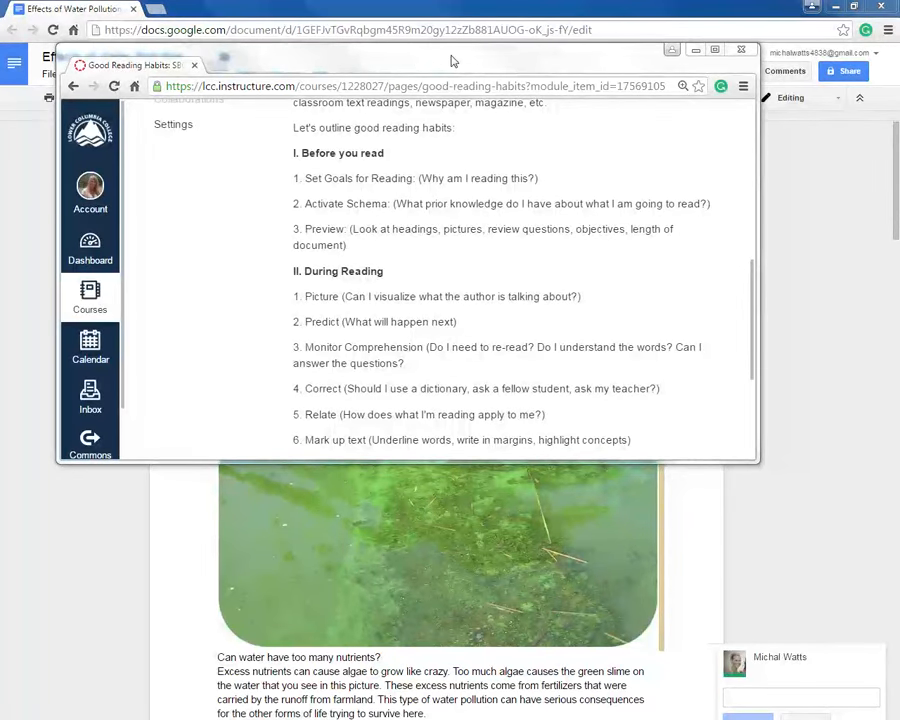
Close the reading-habits page and scroll to the nutrients question to start a comment
left_click(736, 52)
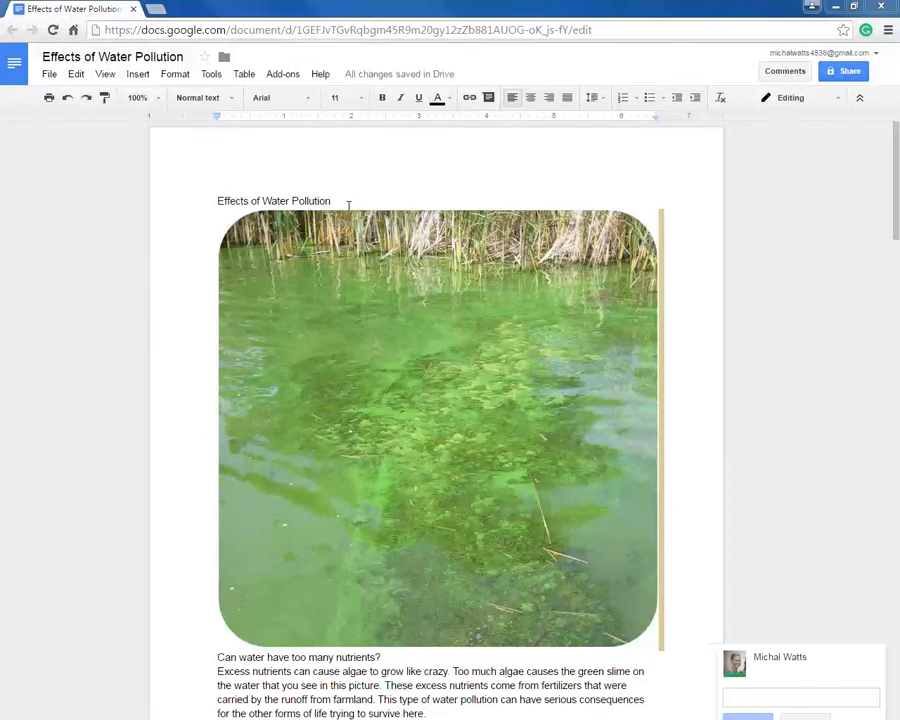
mouse_move(460, 192)
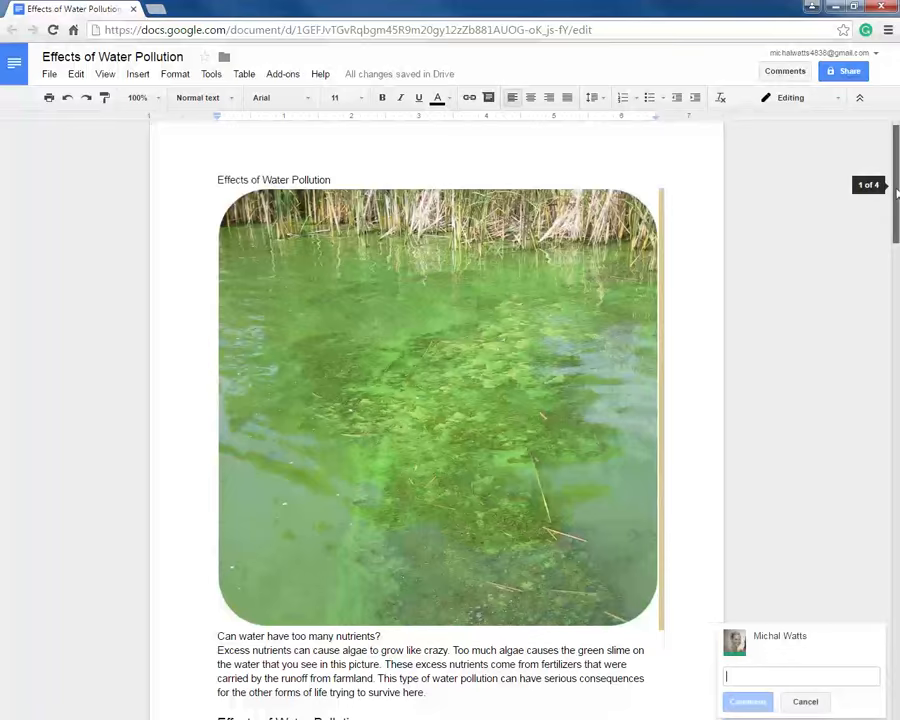
scroll("down", 3)
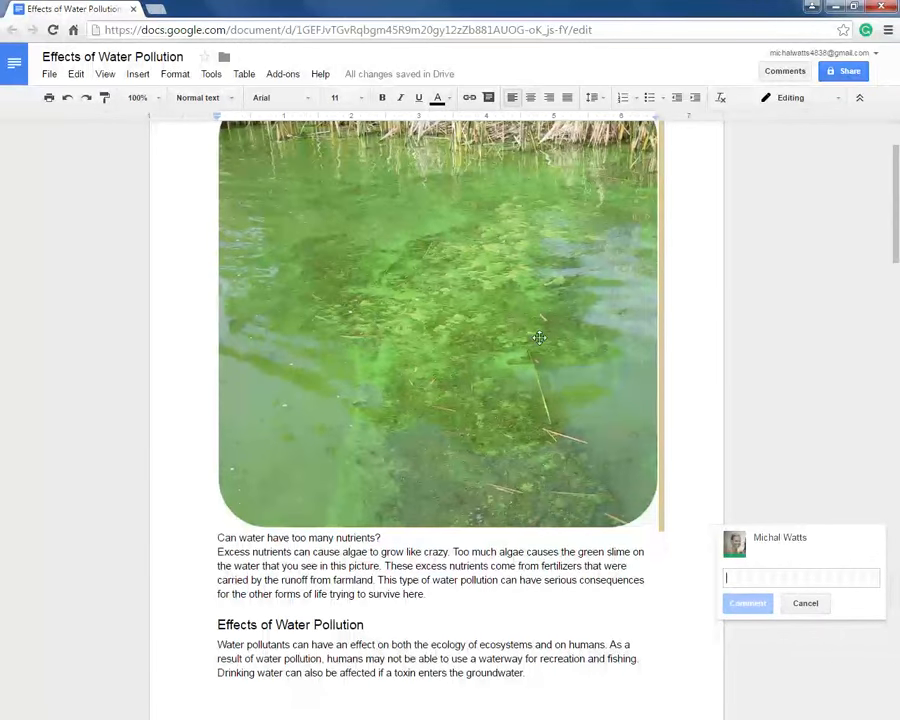
mouse_move(702, 392)
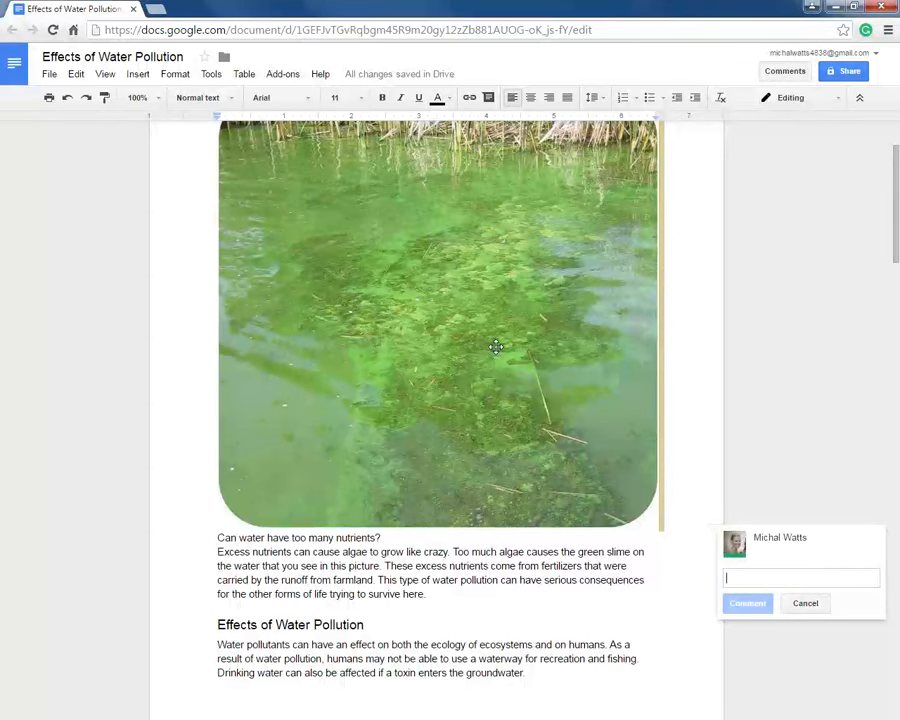
mouse_move(224, 564)
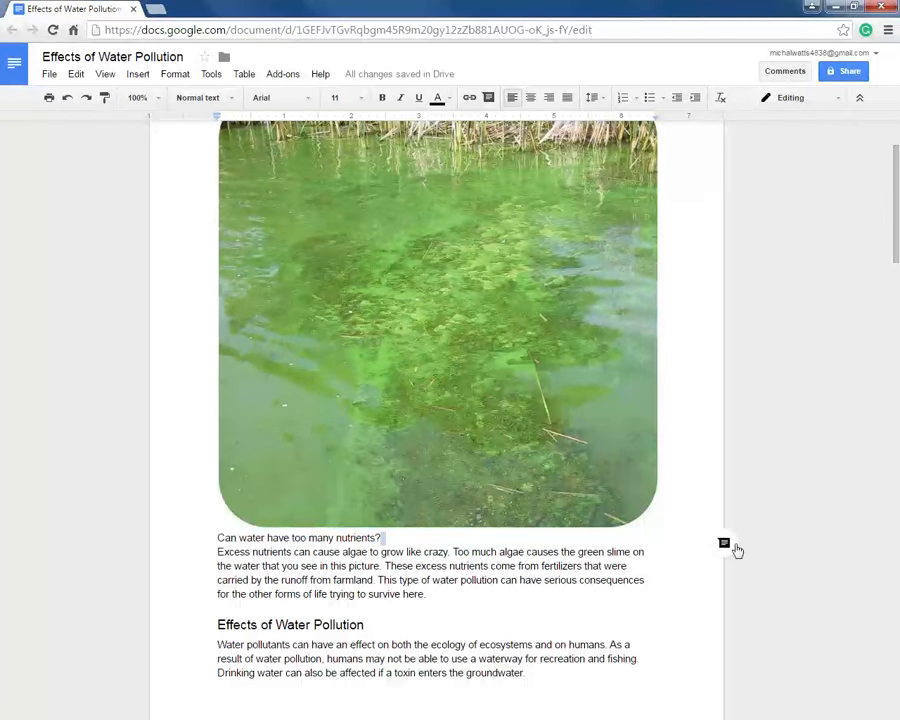
Write the comment 'a person can have too many... so I bet the same for water.'
type("a perons")
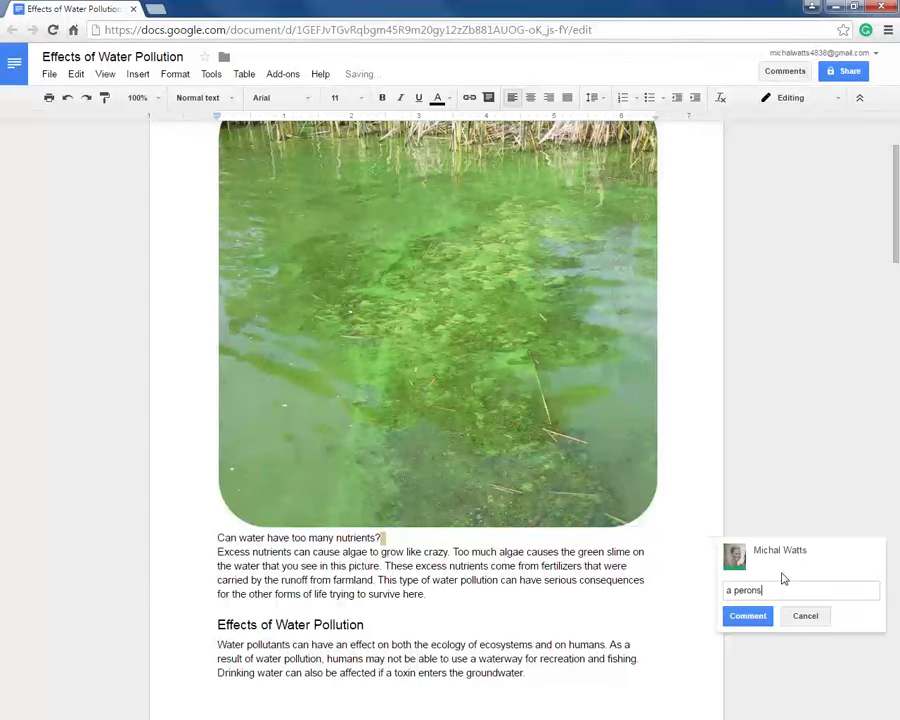
type("a person can have too many nutrient")
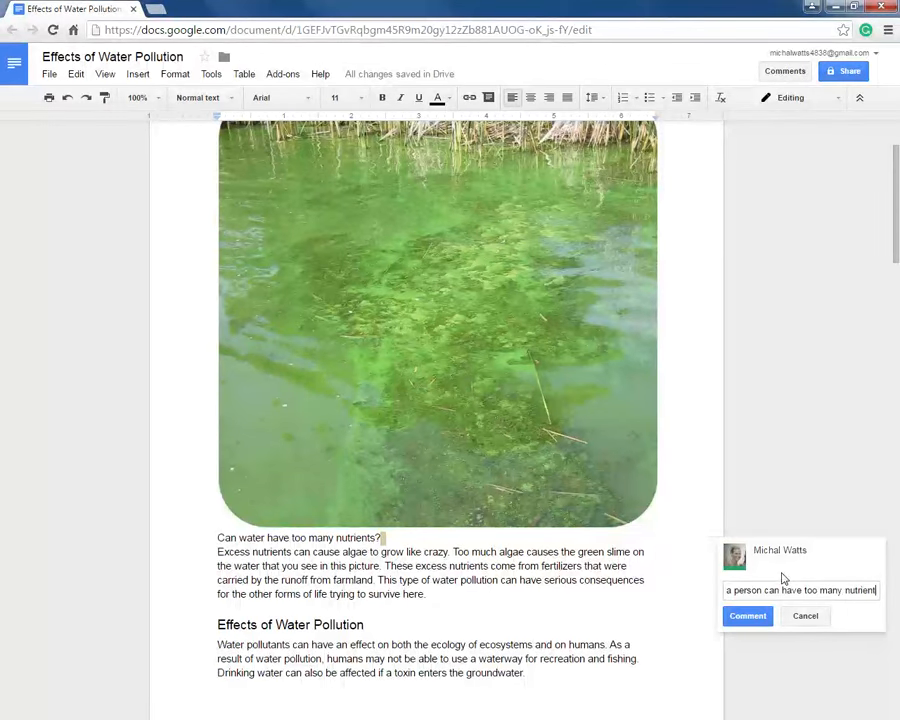
type(". so I bet the")
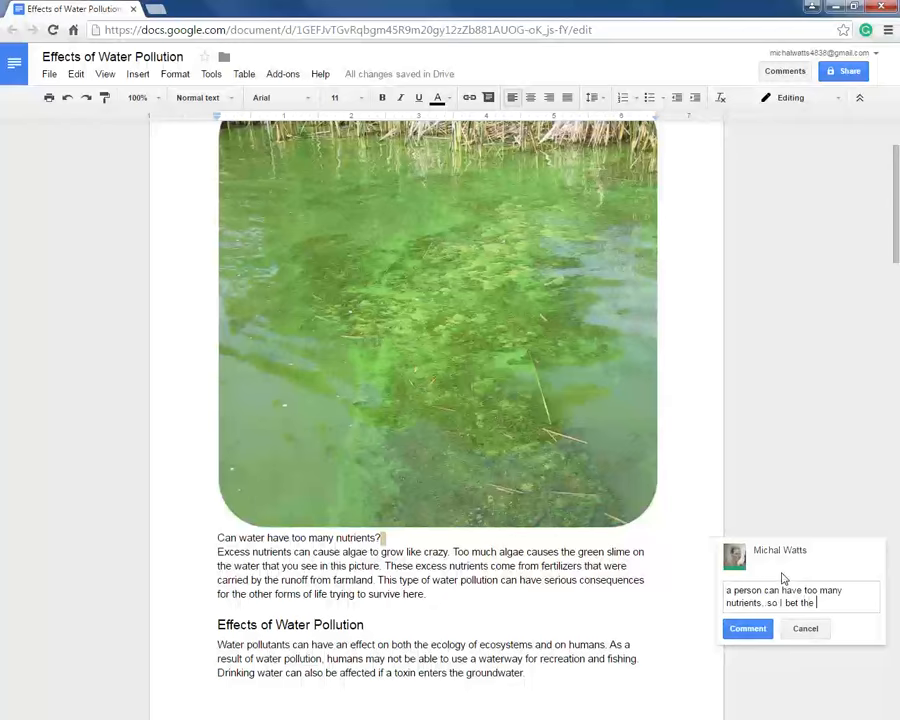
type("same for wat")
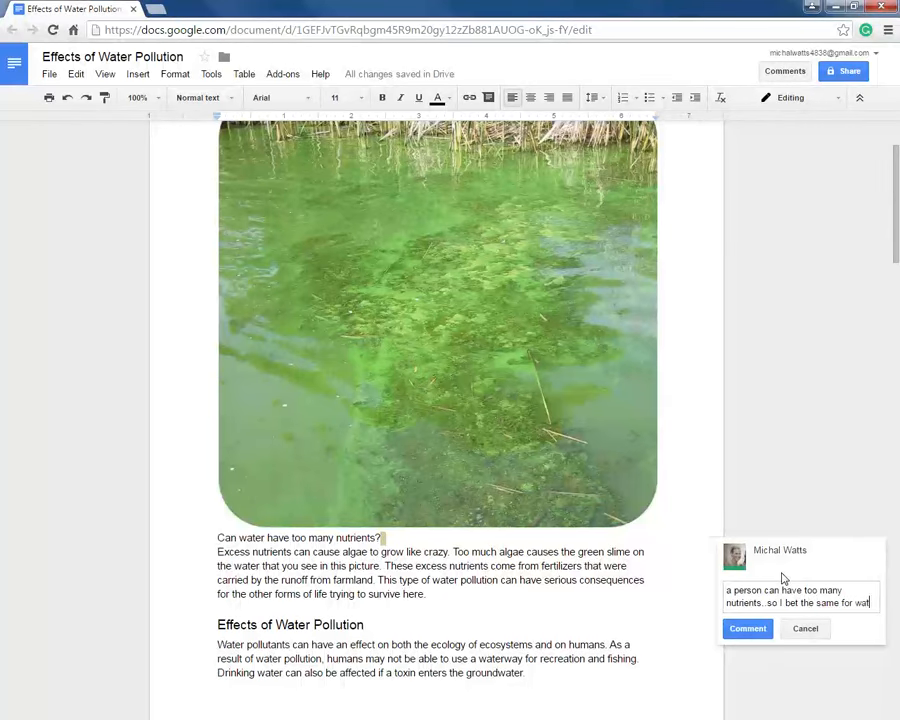
type("water.")
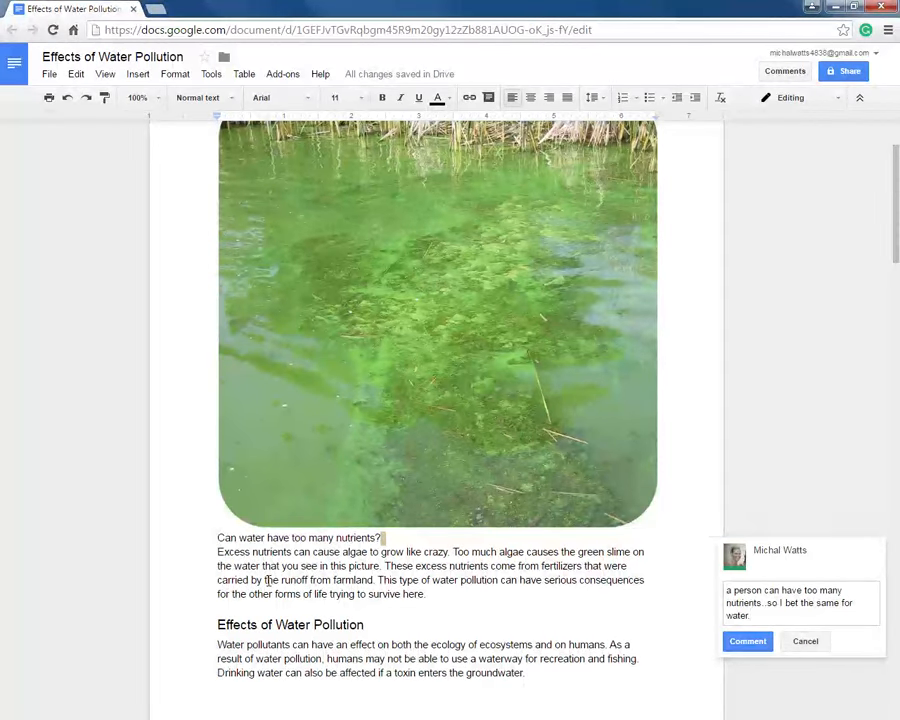
mouse_move(464, 450)
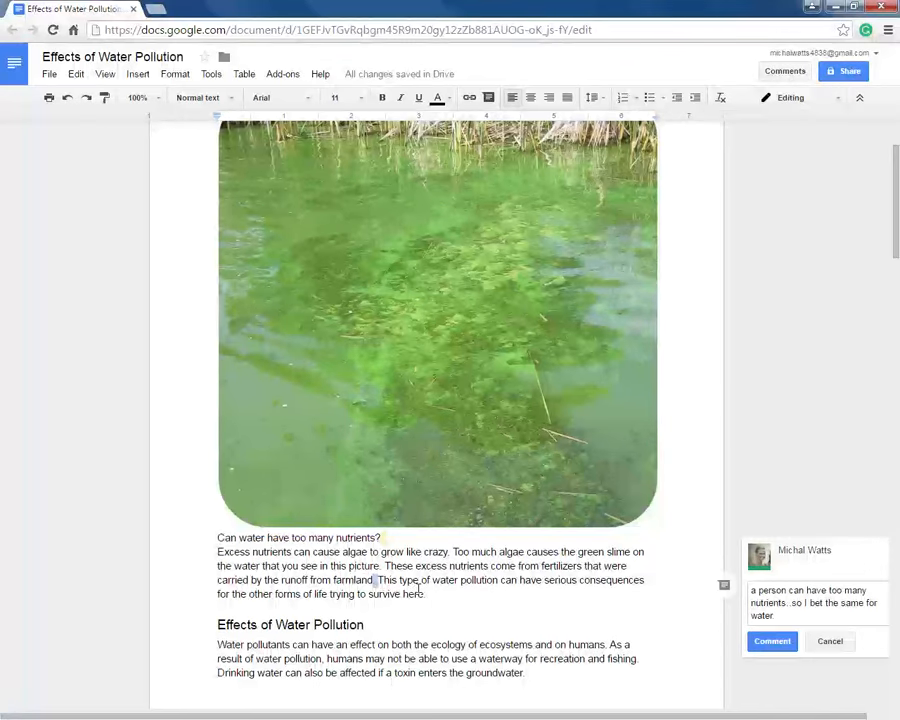
Begin the 'my animals are causing this!!!' comment on the farmland runoff passage
scroll("down", 3)
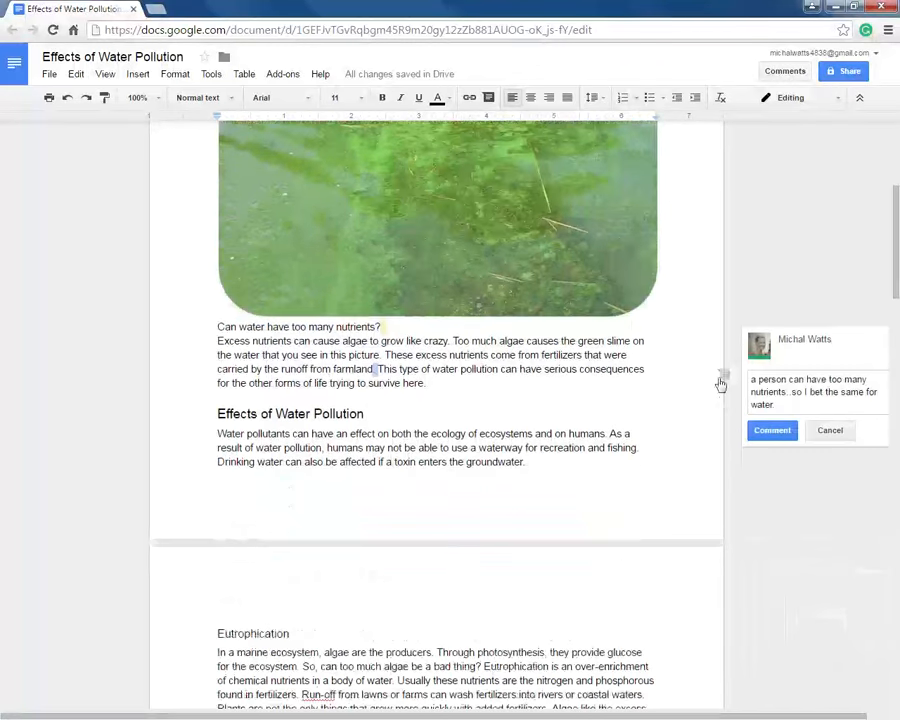
type("my animals are causing this!!!")
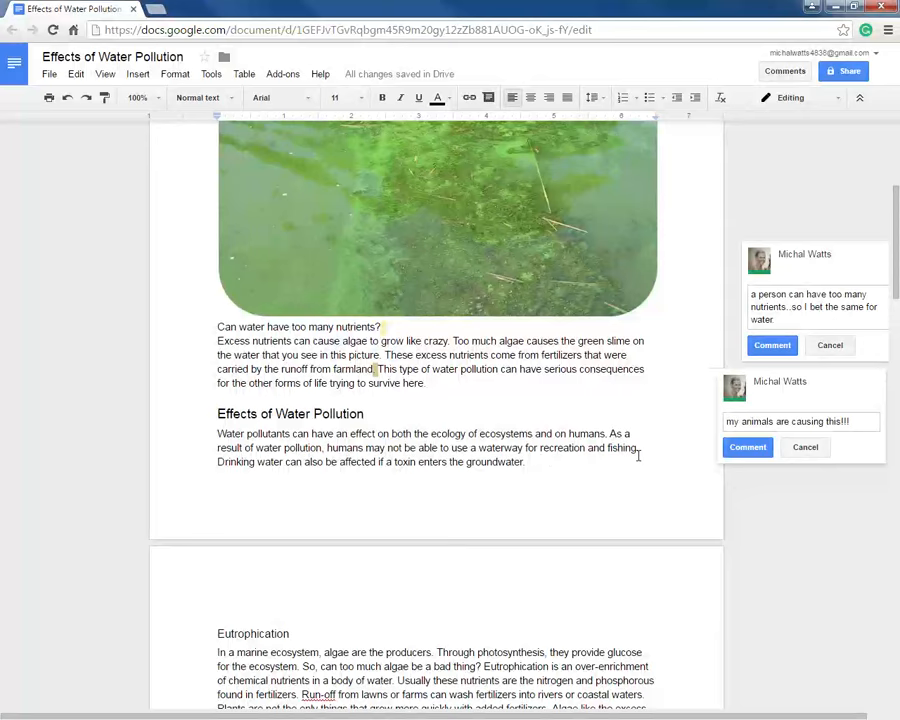
mouse_move(644, 456)
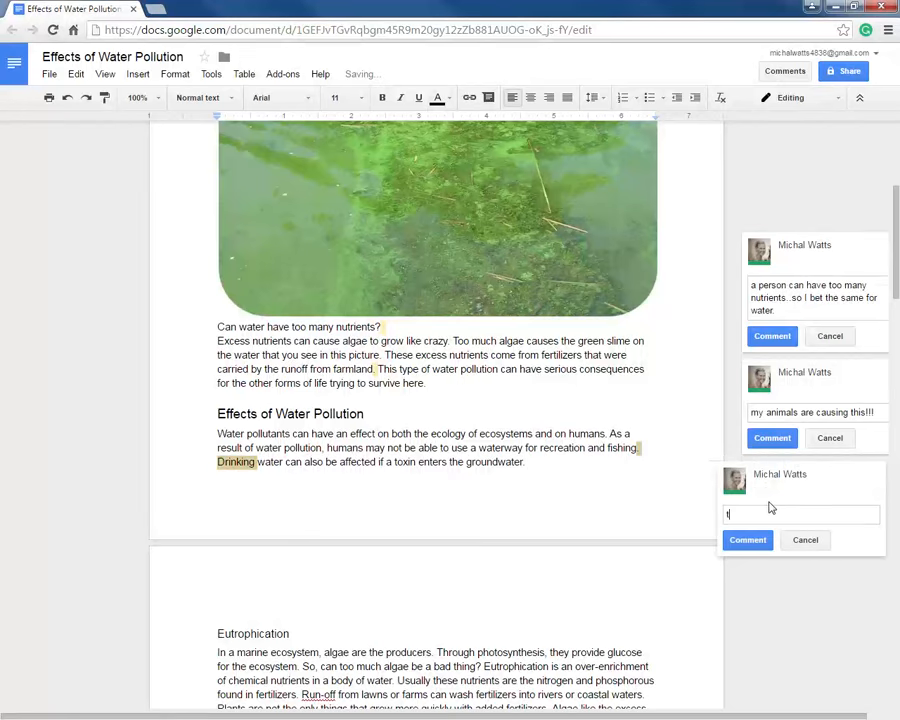
Finish the Drinking pollution comment and note on groundwater 'My well water and city water comes from the ground!'
type("oo polluted? Or it needs to be protected from the traffic of my vehicles?")
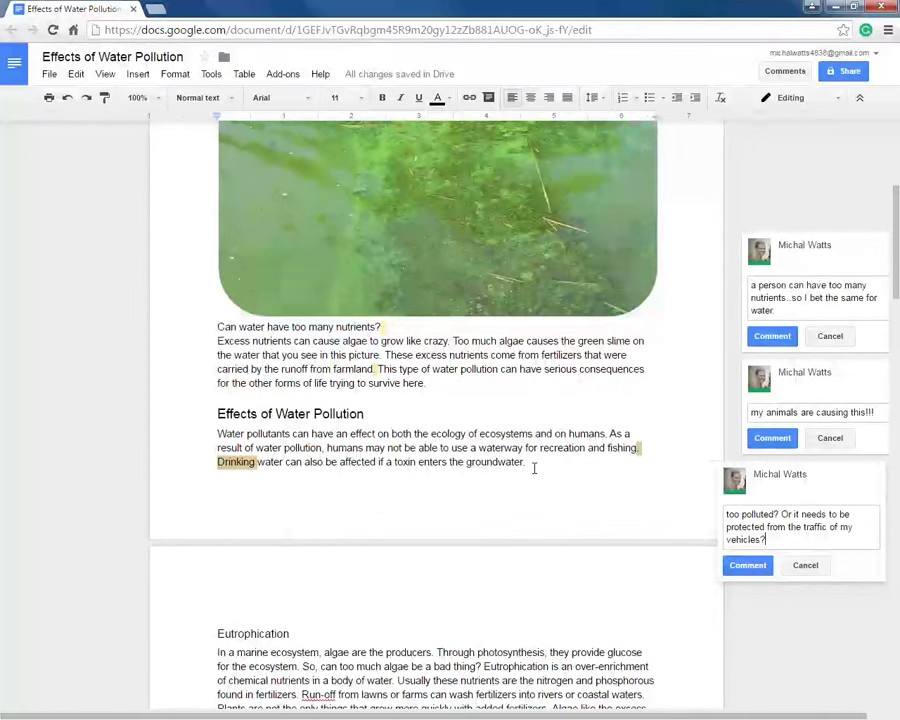
left_click(520, 460)
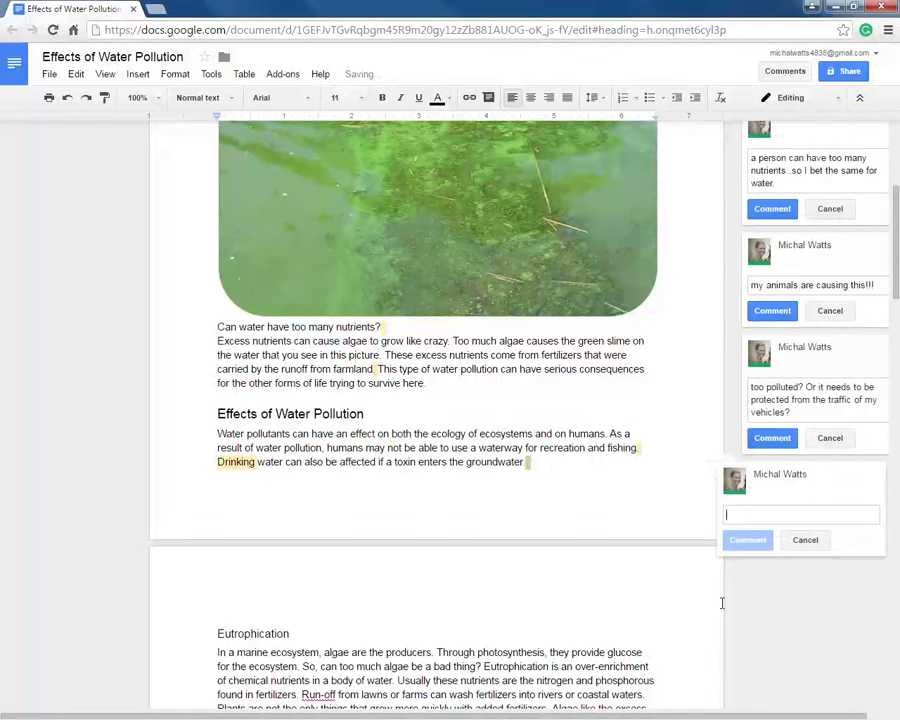
type("My well water")
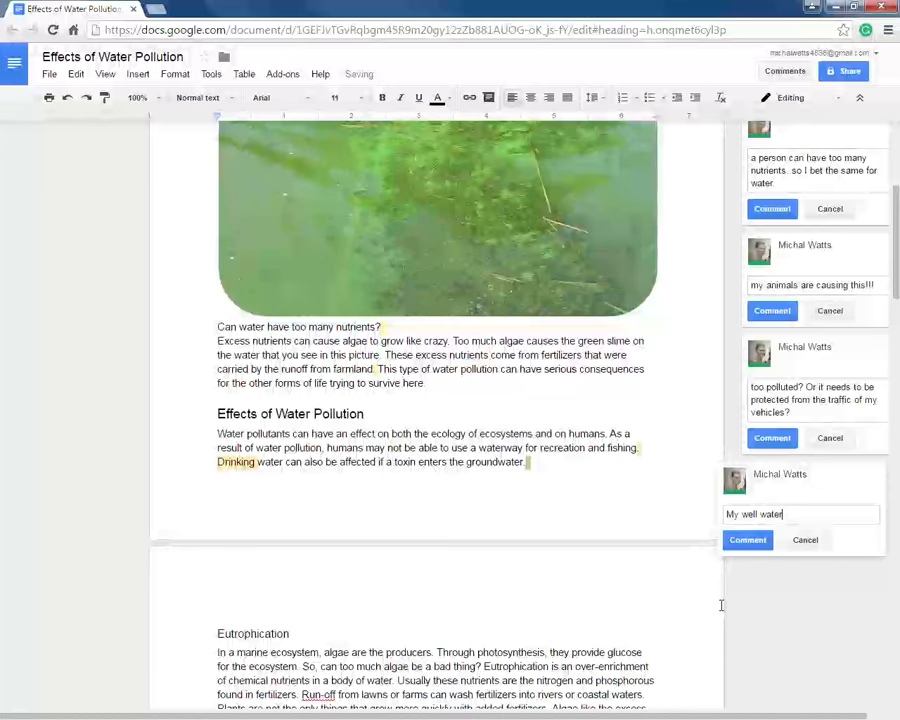
type("and city water")
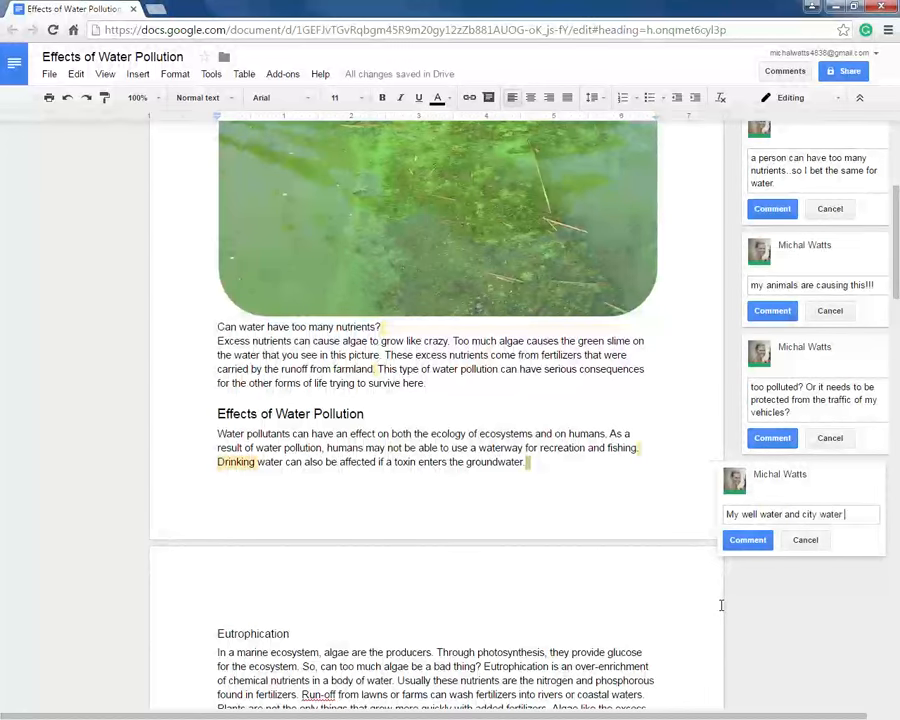
type("comes from the g")
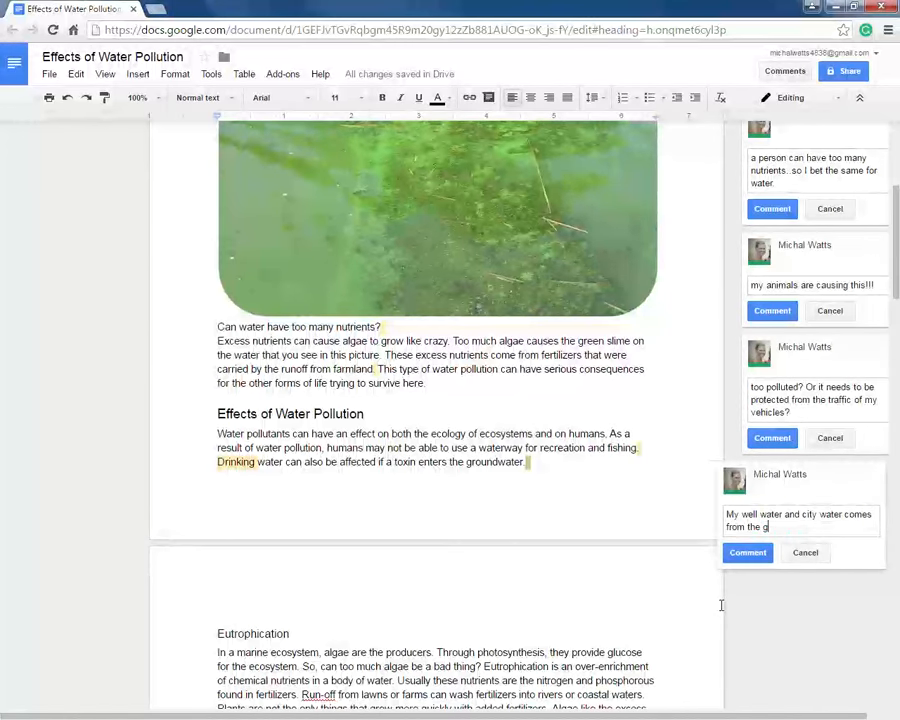
type("round!")
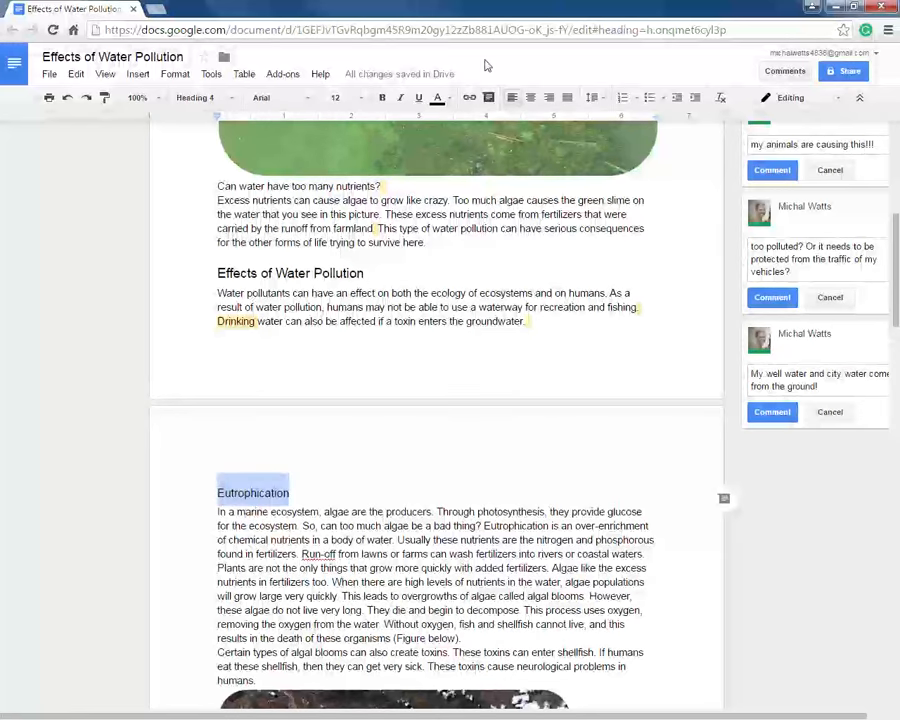
left_click(444, 96)
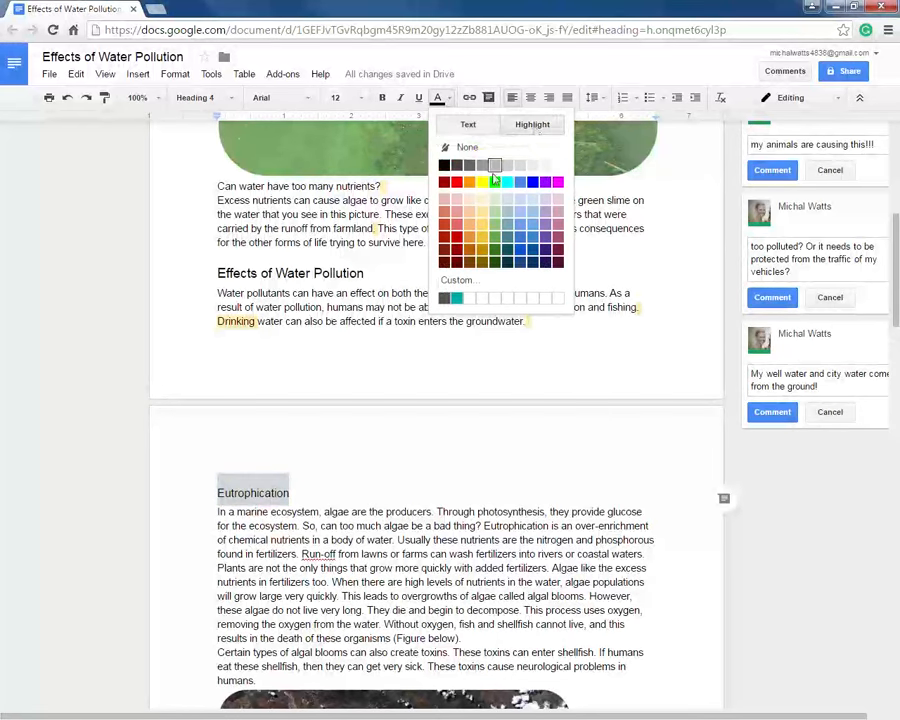
Apply yellow highlight to the selected Eutrophication heading
left_click(494, 164)
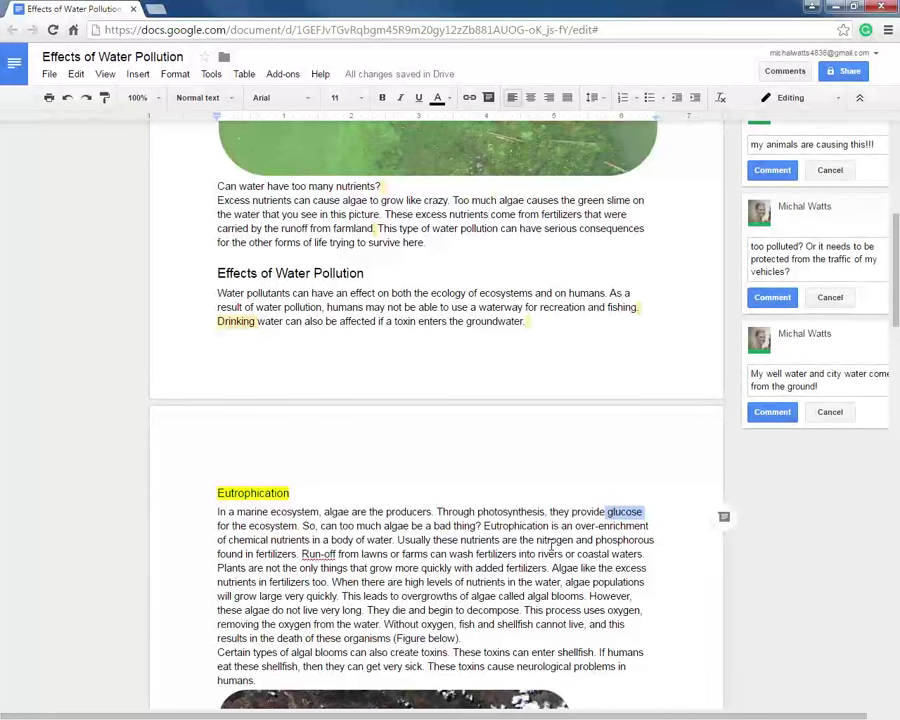
Comment 'too many nutrients in the water' on the Eutrophication heading
left_click(288, 492)
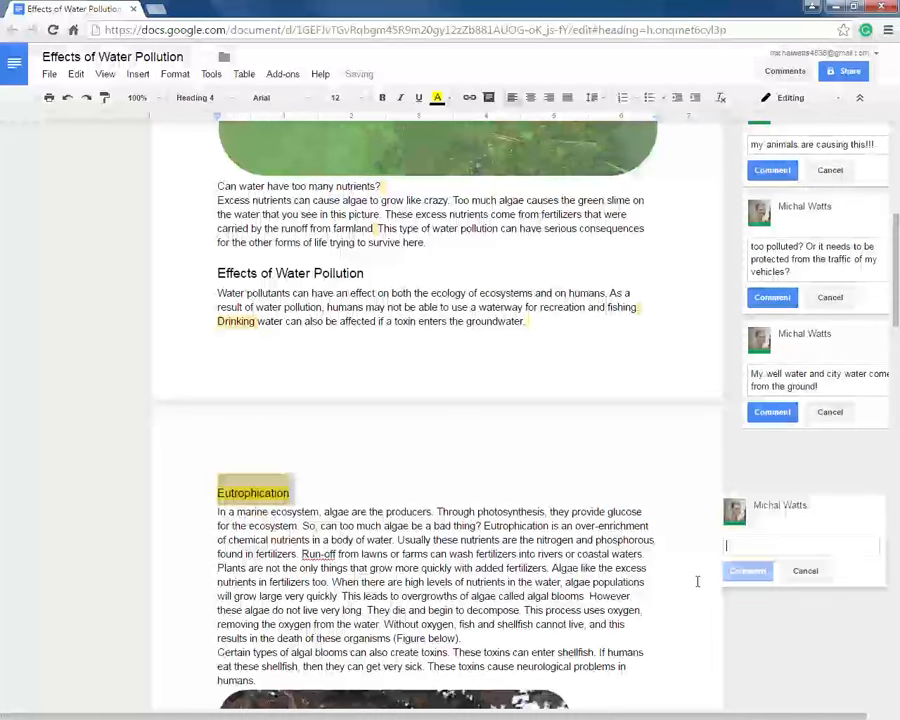
type("too many")
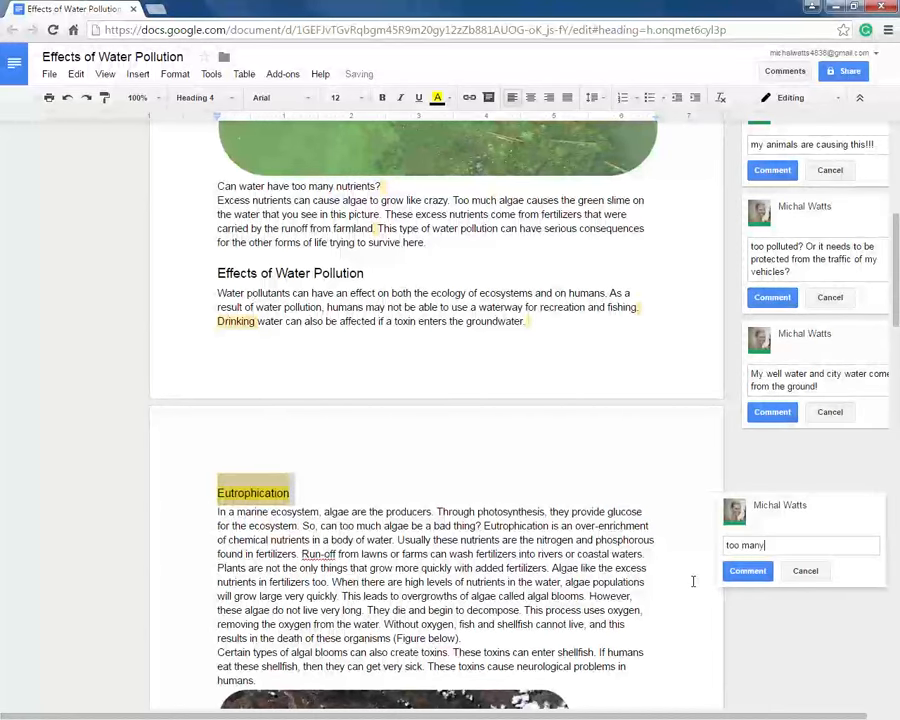
type("nutrients")
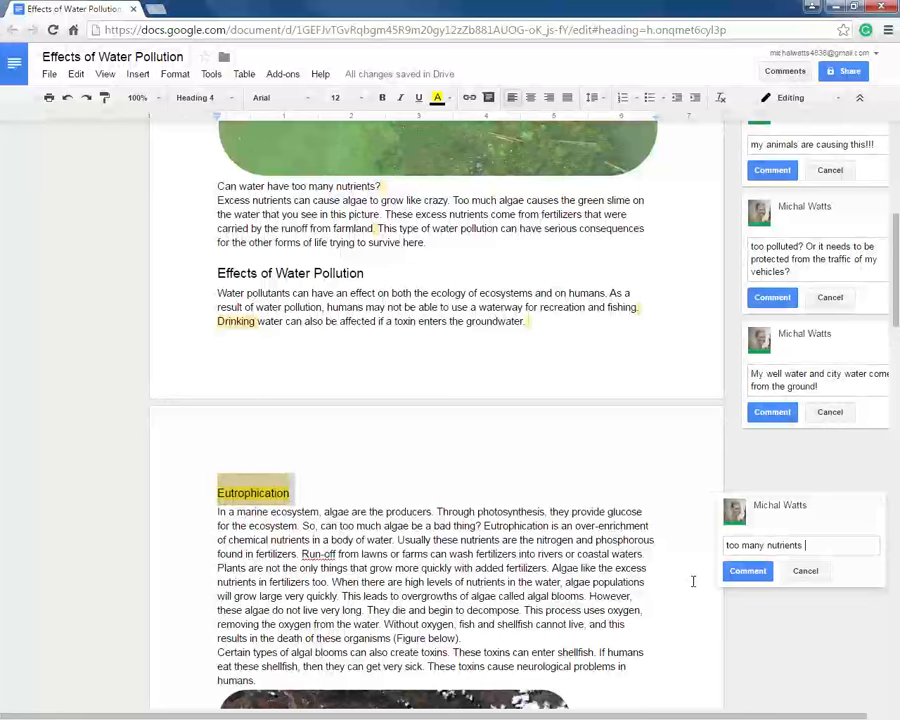
type("in the water")
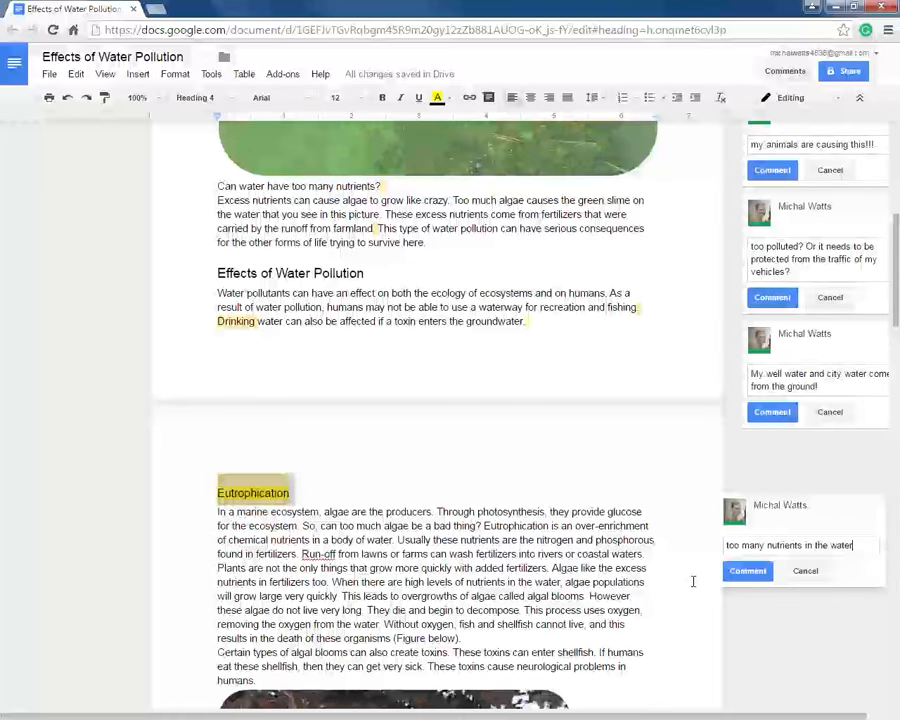
mouse_move(492, 552)
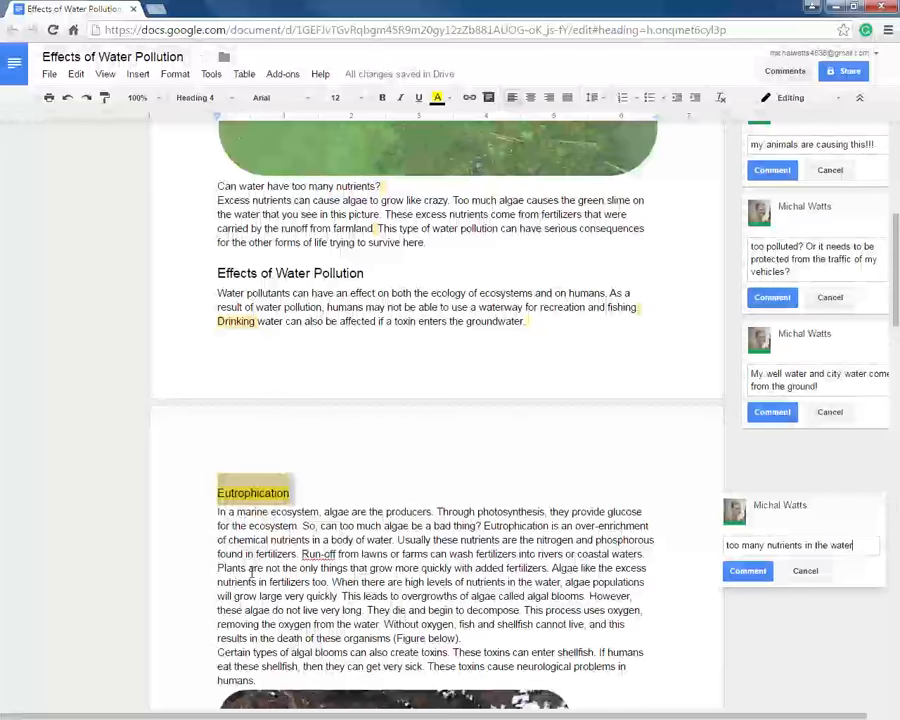
scroll("down", 3)
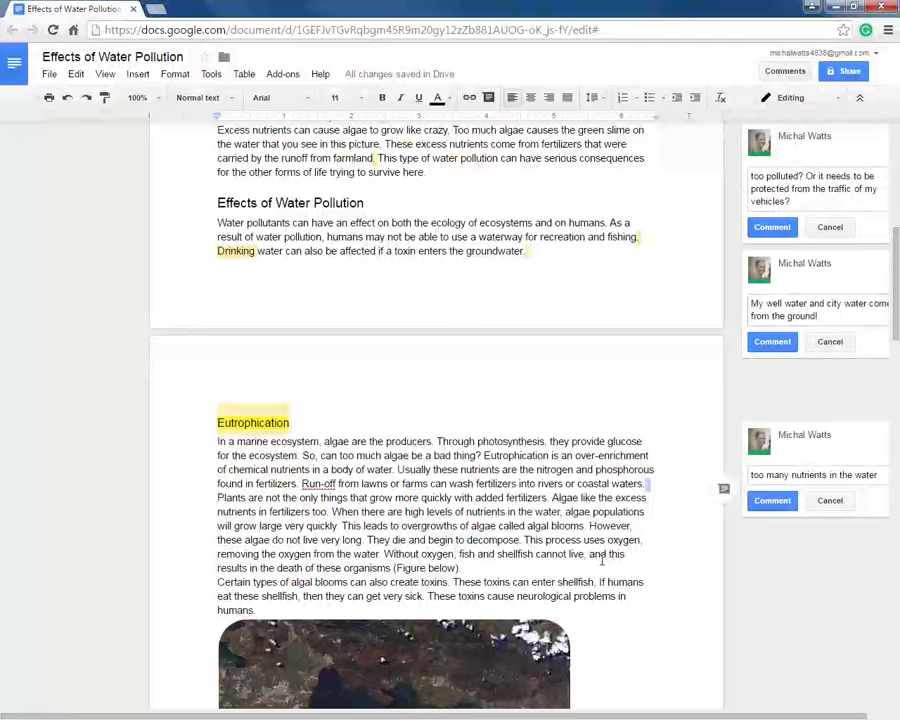
Comment 'I wonder why algae doesn't live very long?' on the algae-dying passage
scroll("down", 3)
type("I wonder why algae d")
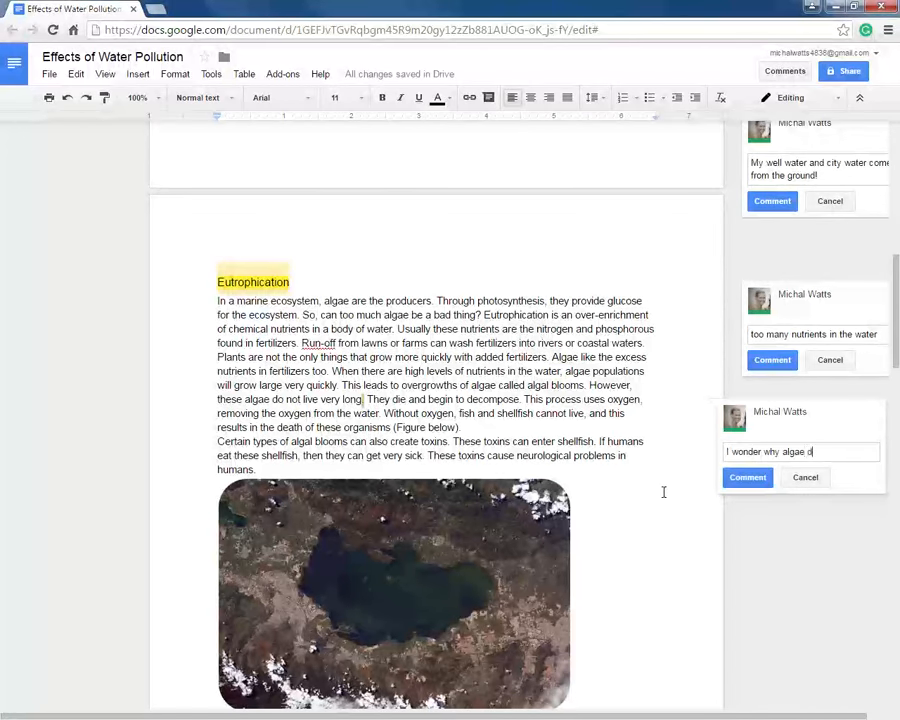
type("oesn't live very long?")
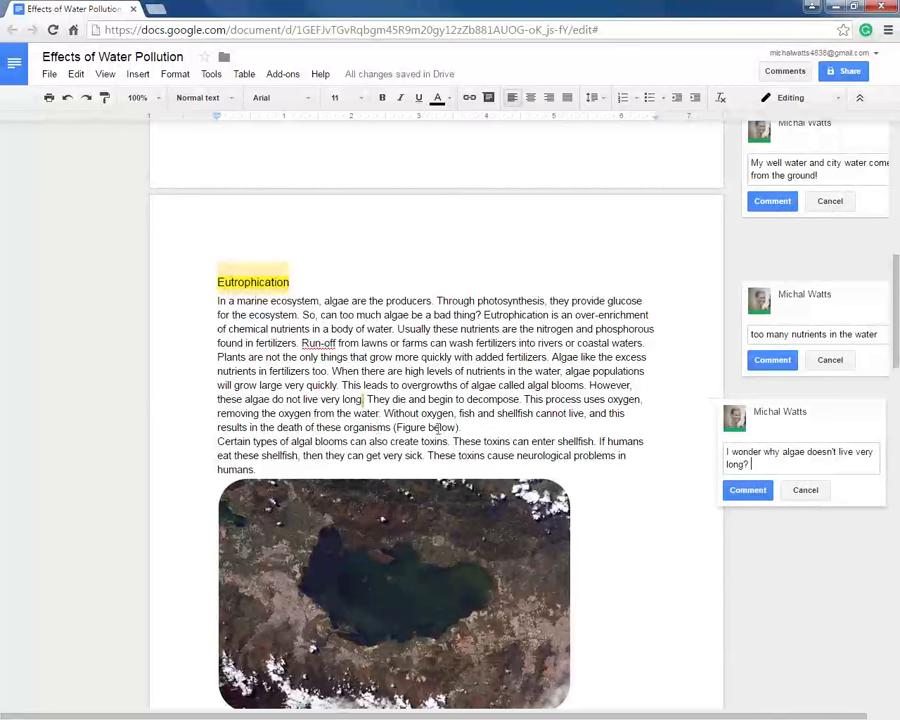
mouse_move(614, 414)
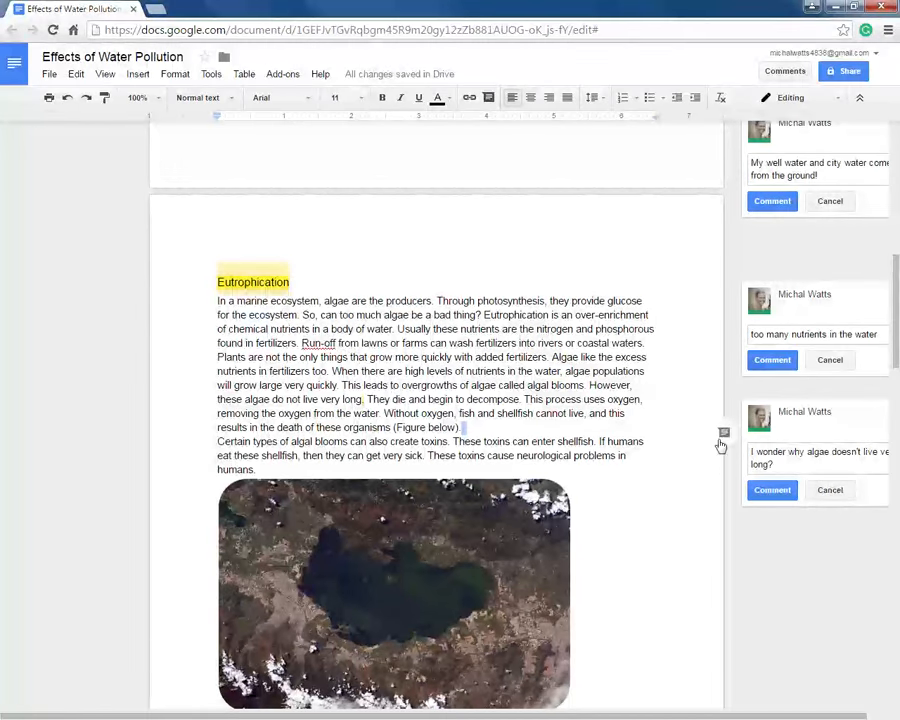
Comment that dying algae is a serious problem since decomposition takes oxygen living things need from the water
type("This is a serous problem! When the algae die, oxygen is taken from the wa")
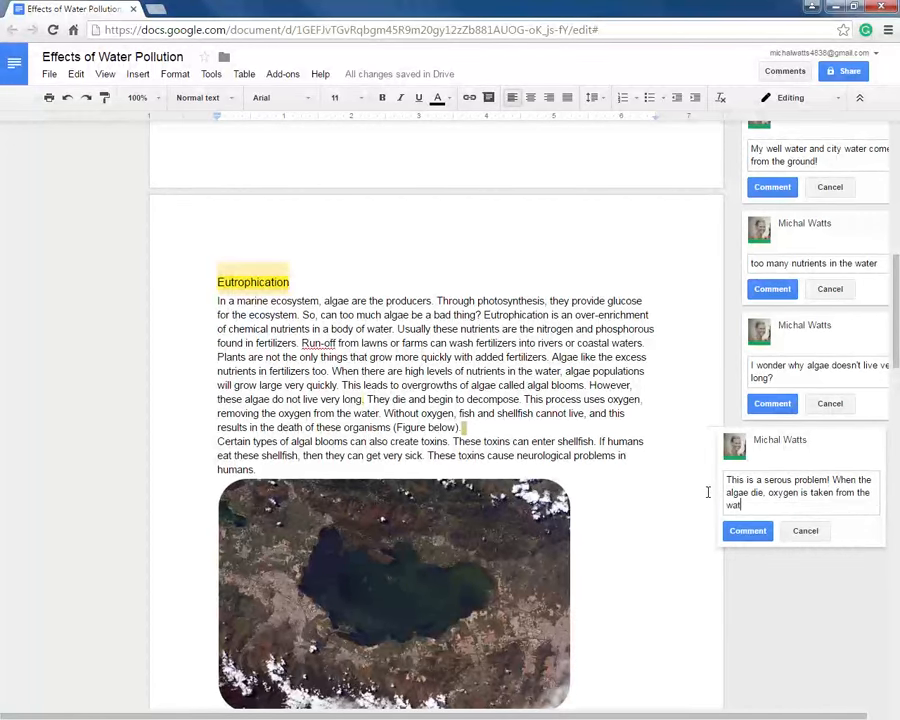
type("to decompose that algae and therefore the living things")
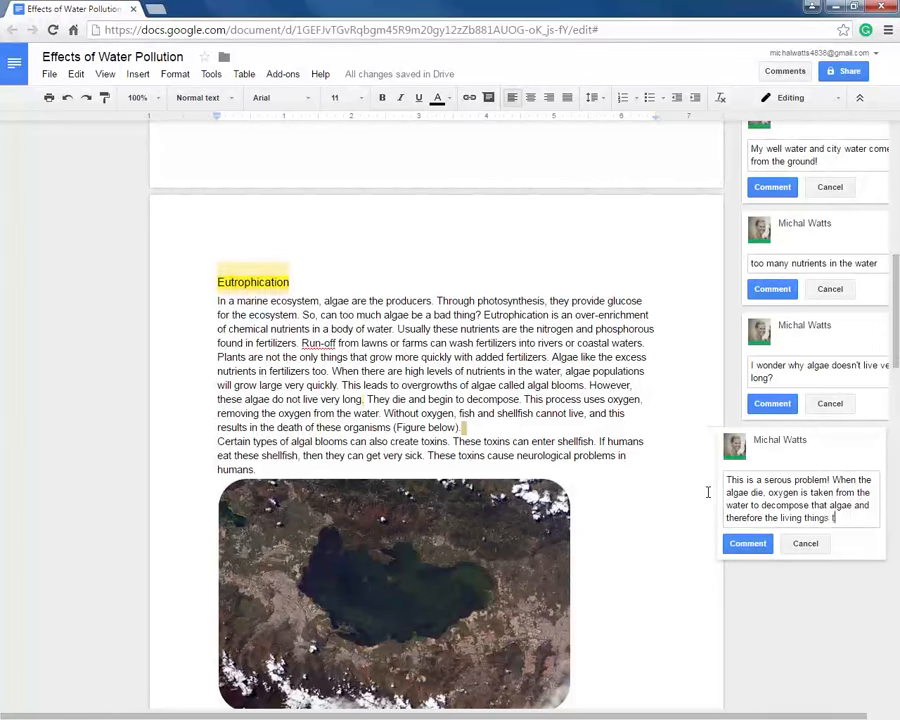
type("that need oxygen")
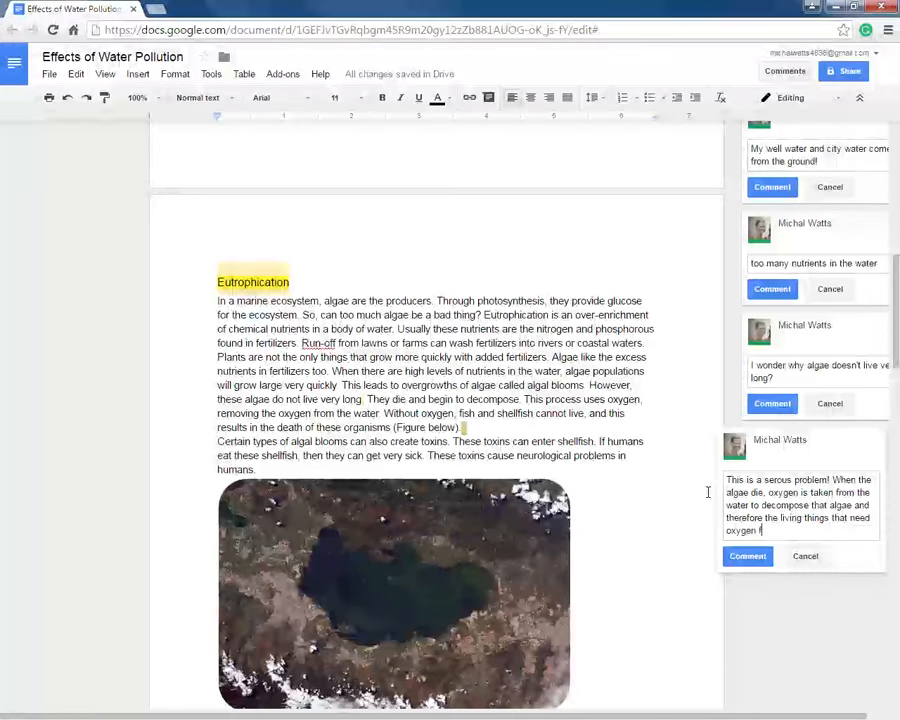
type("from the water can't surv")
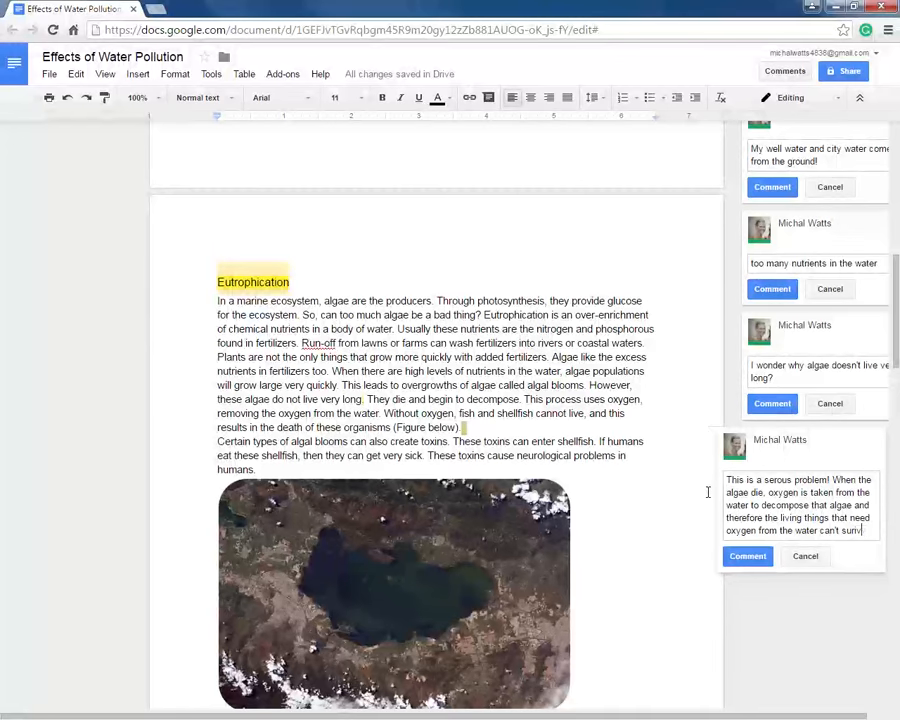
type("e")
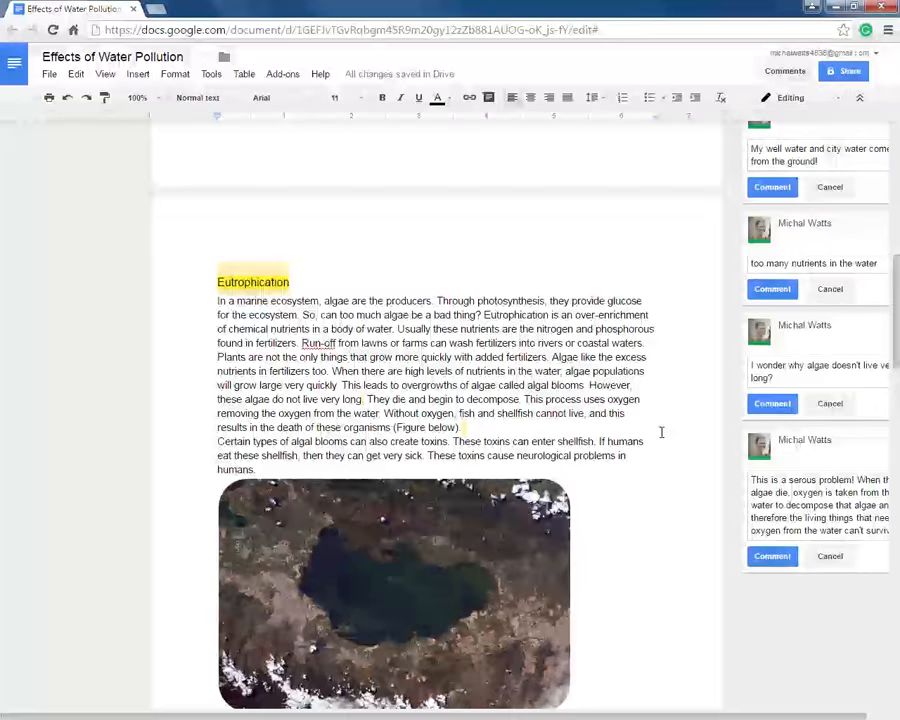
scroll("down", 3)
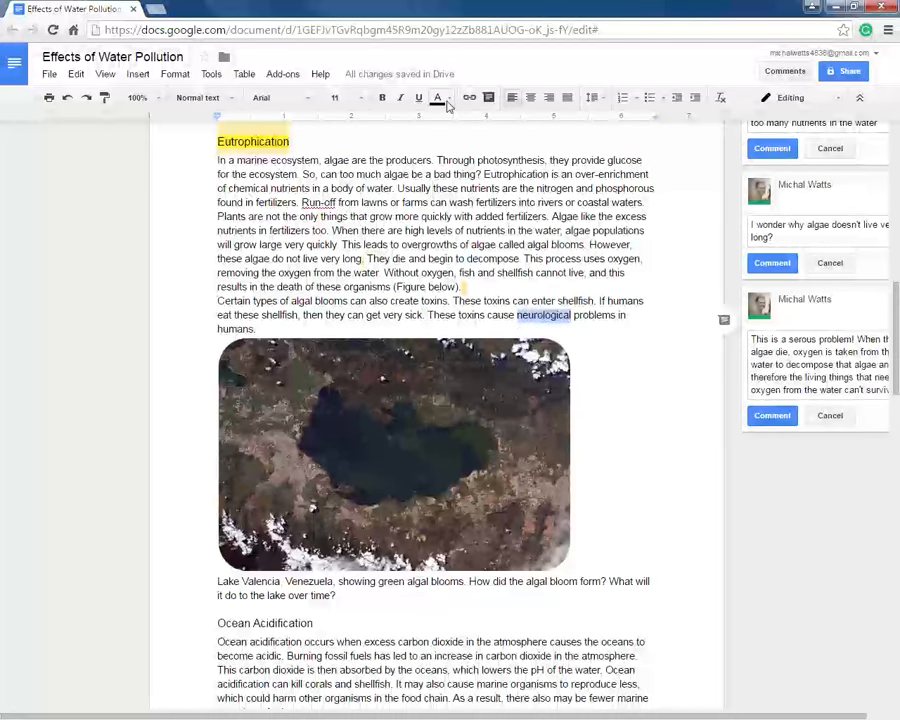
Search 'neurological' definition in a new Chrome tab, then return to the document
left_click(448, 96)
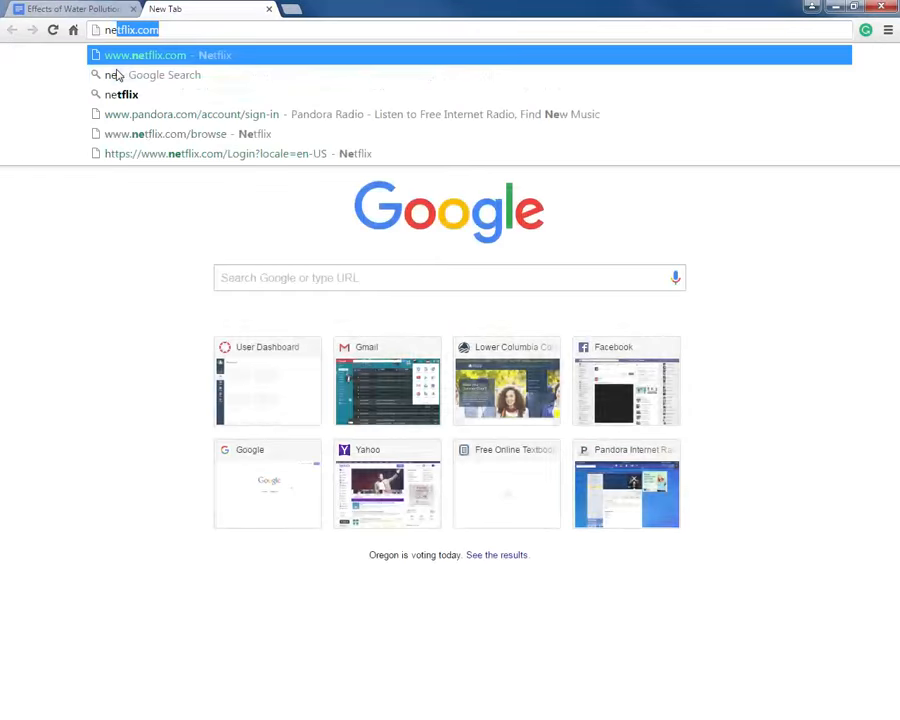
type("neurological definition")
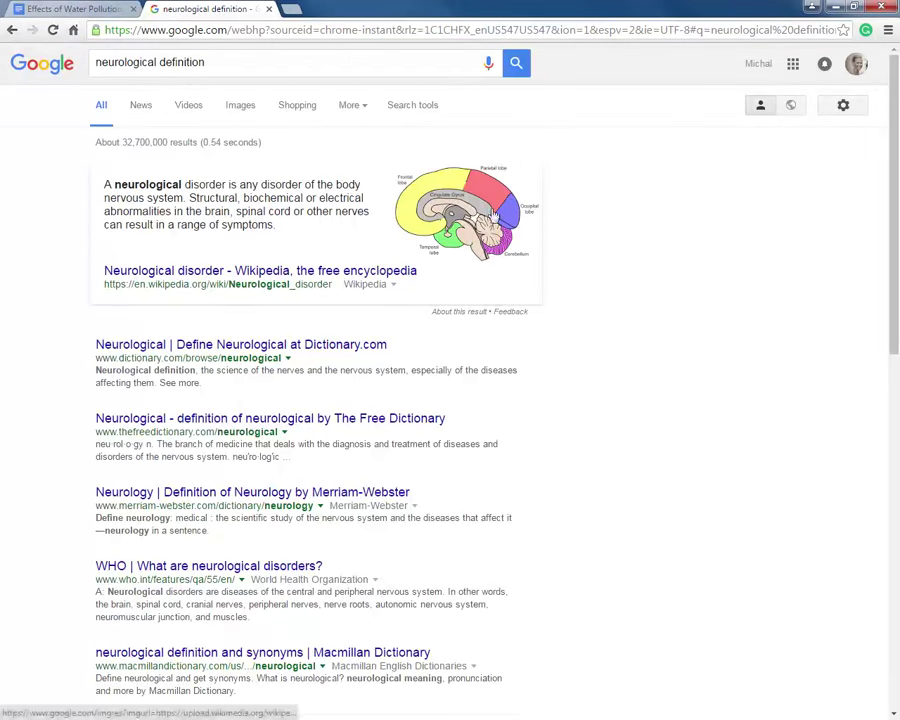
mouse_move(388, 320)
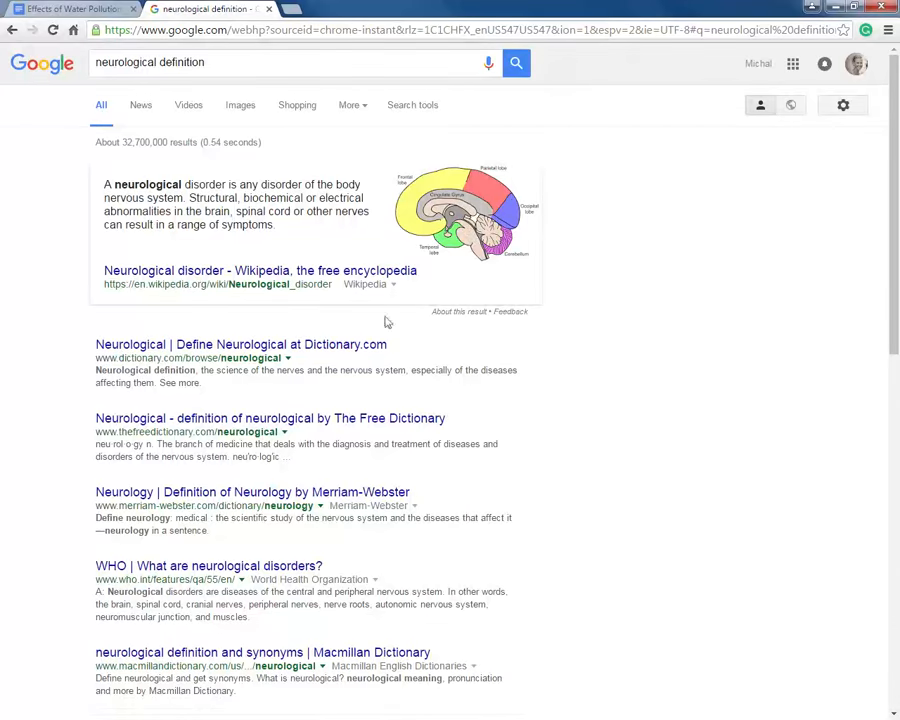
left_click(64, 8)
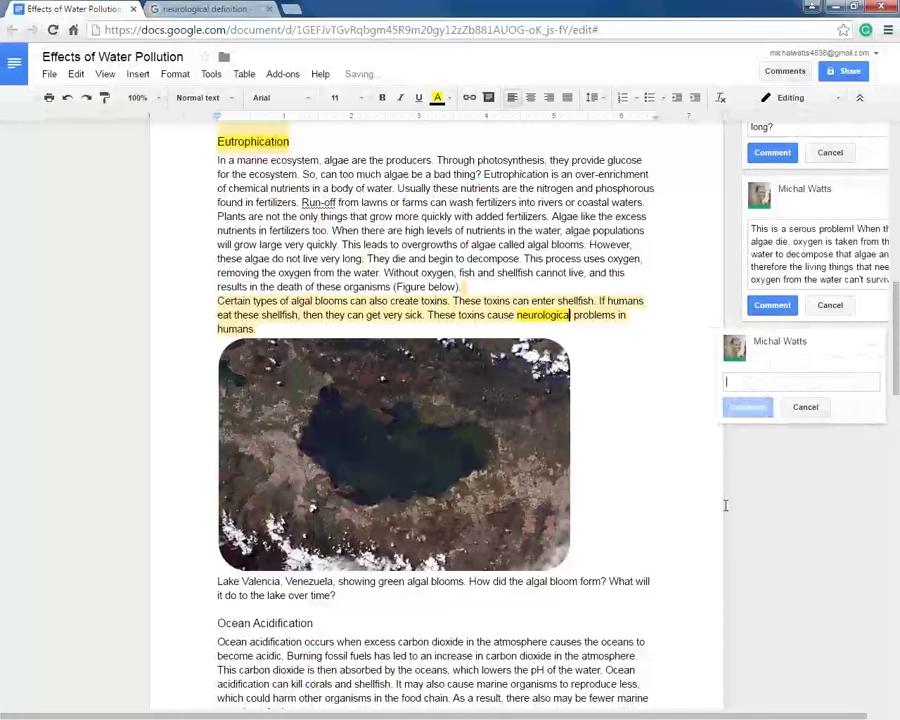
Comment 'affects brain and spinal cord' on the algal-toxins passage ending in neurological
type("affects brain and spinal cord.")
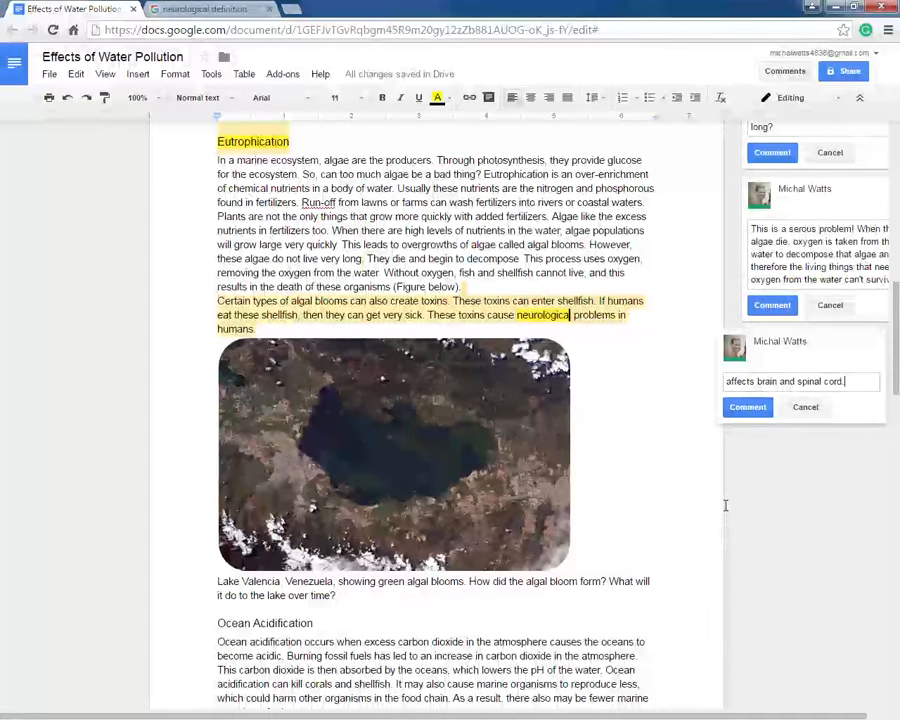
scroll("up", 3)
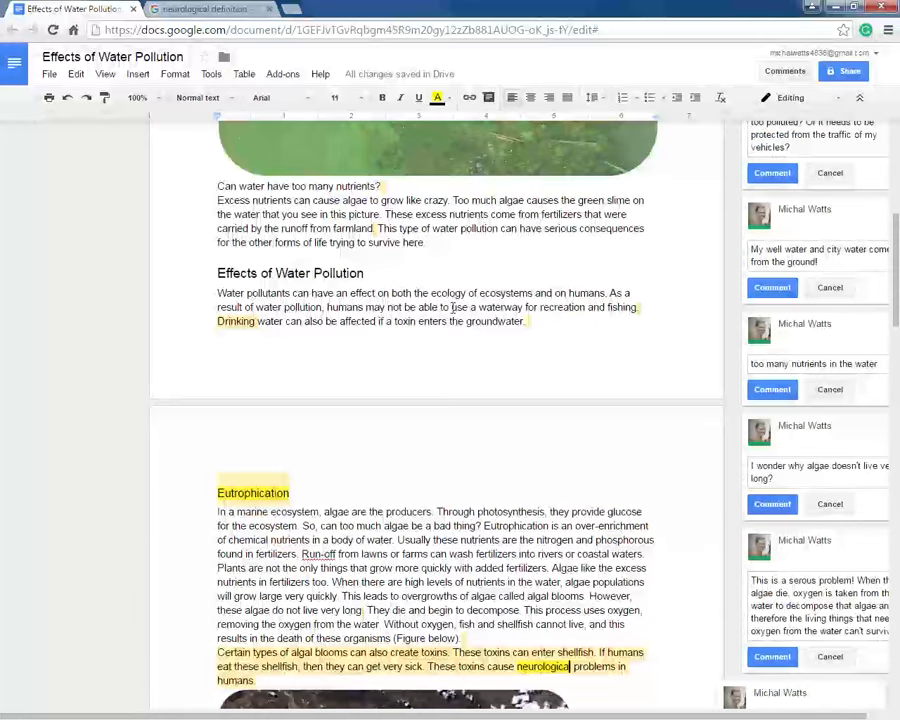
mouse_move(482, 160)
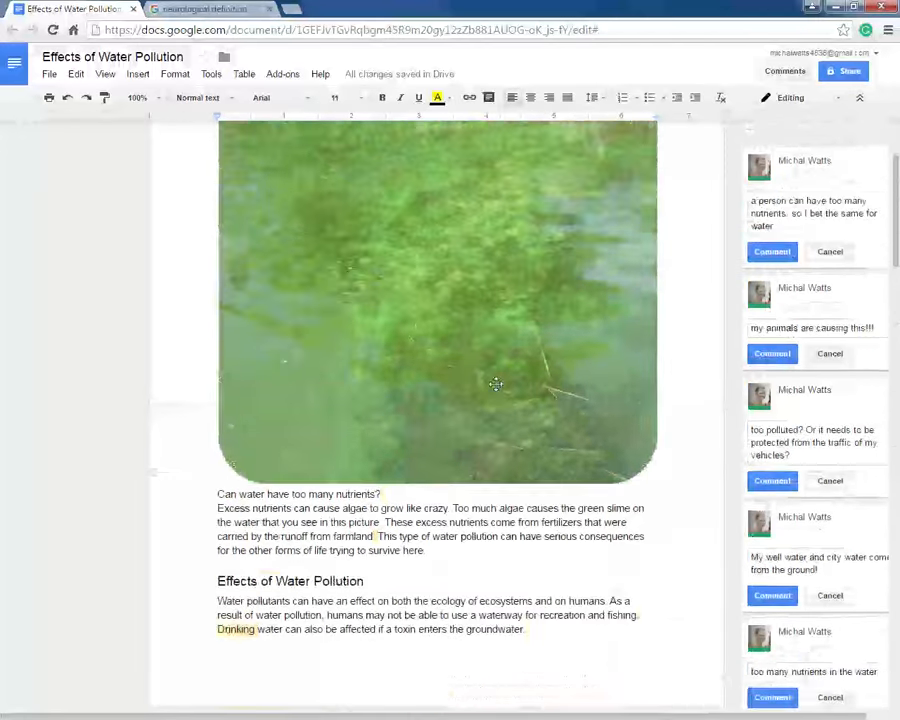
scroll("down", 3)
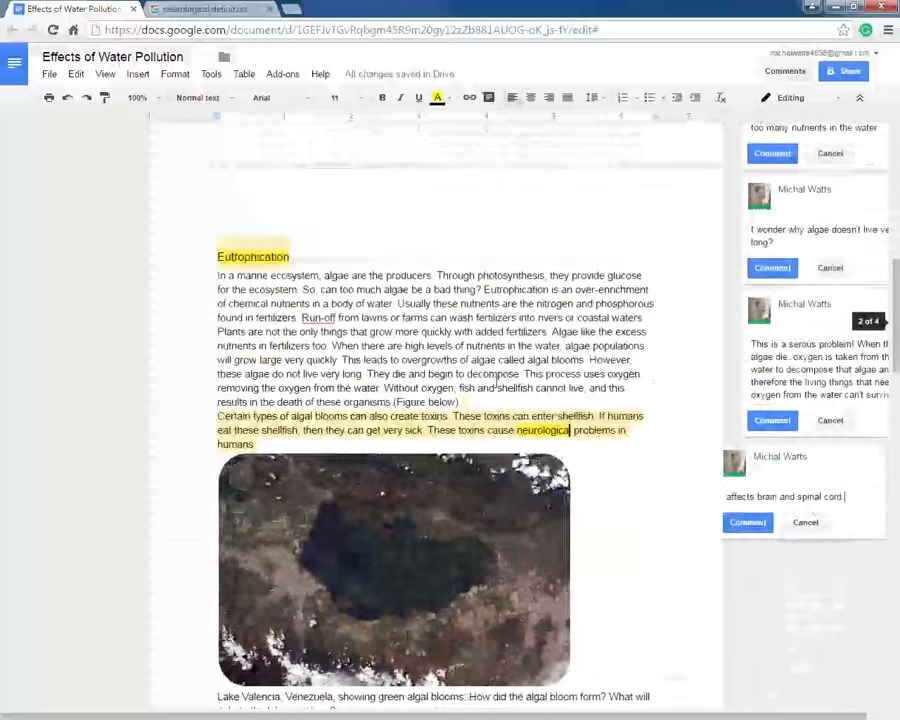
scroll("down", 3)
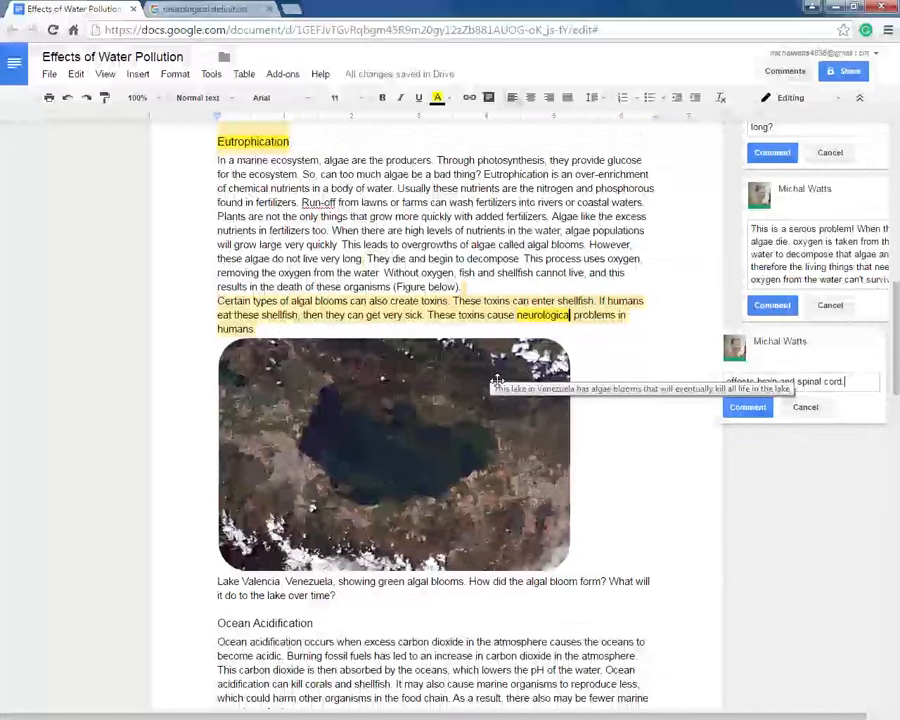